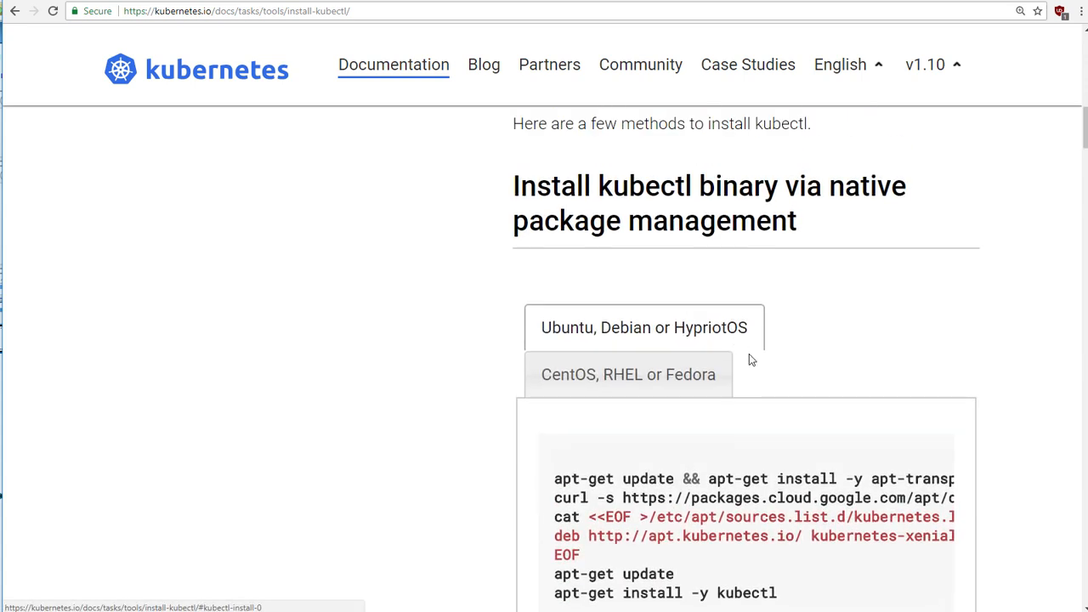
Scroll the Install kubectl page down to the 'Install kubectl binary via curl' section
scroll("down", 3)
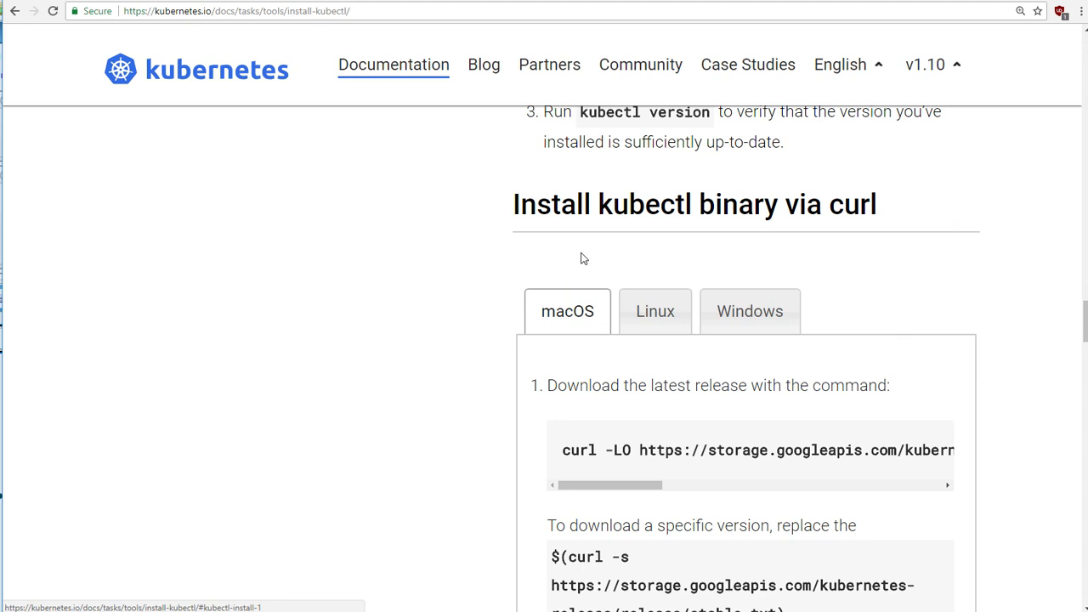
left_click(750, 311)
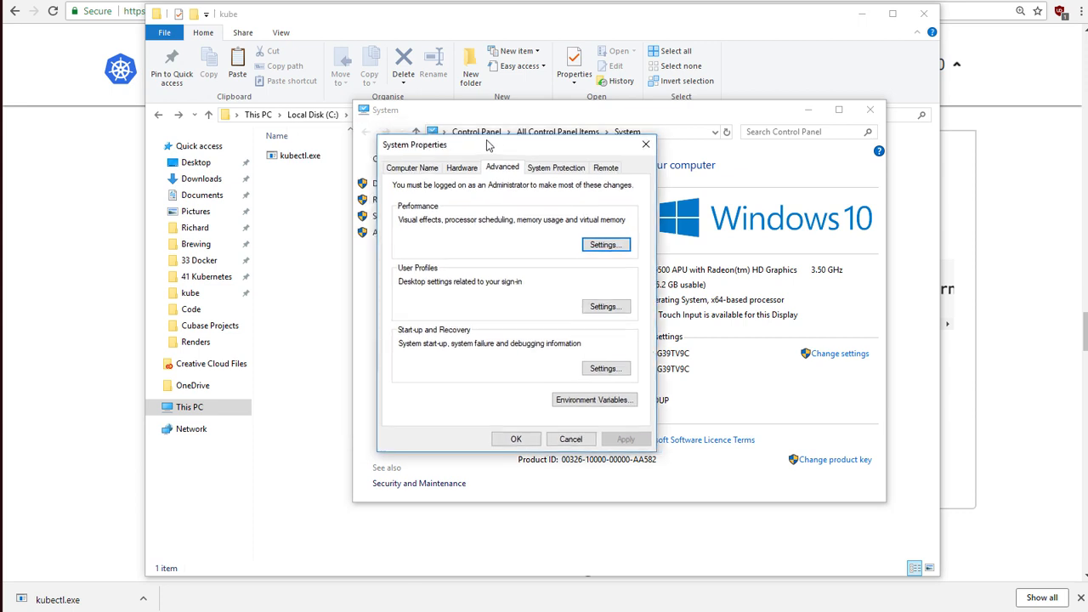
Open the kube folder on C: where kubectl.exe and minikube.exe sit
left_click(596, 400)
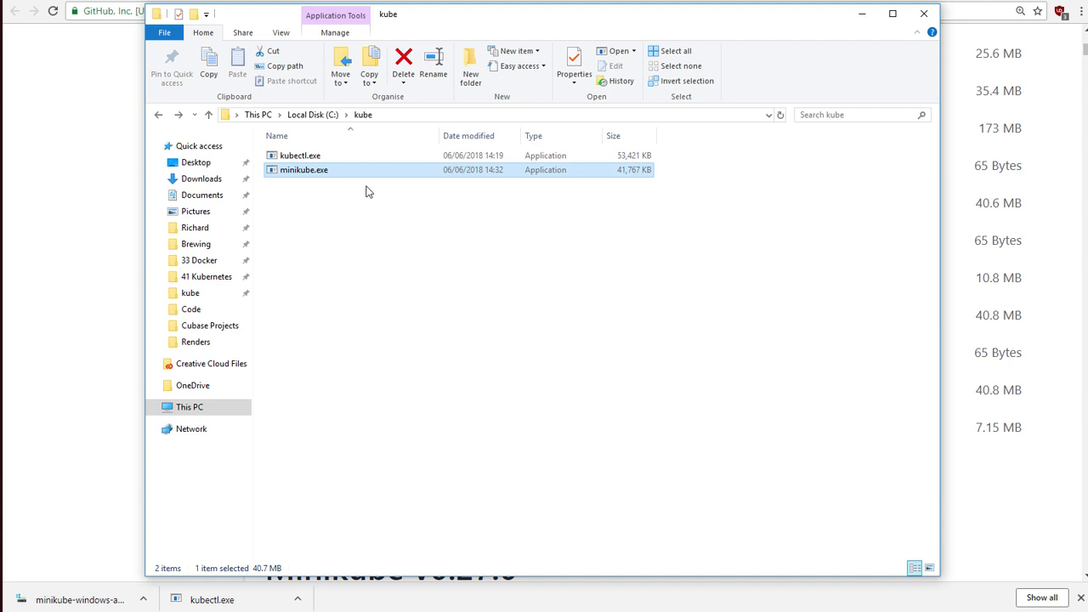
mouse_move(507, 224)
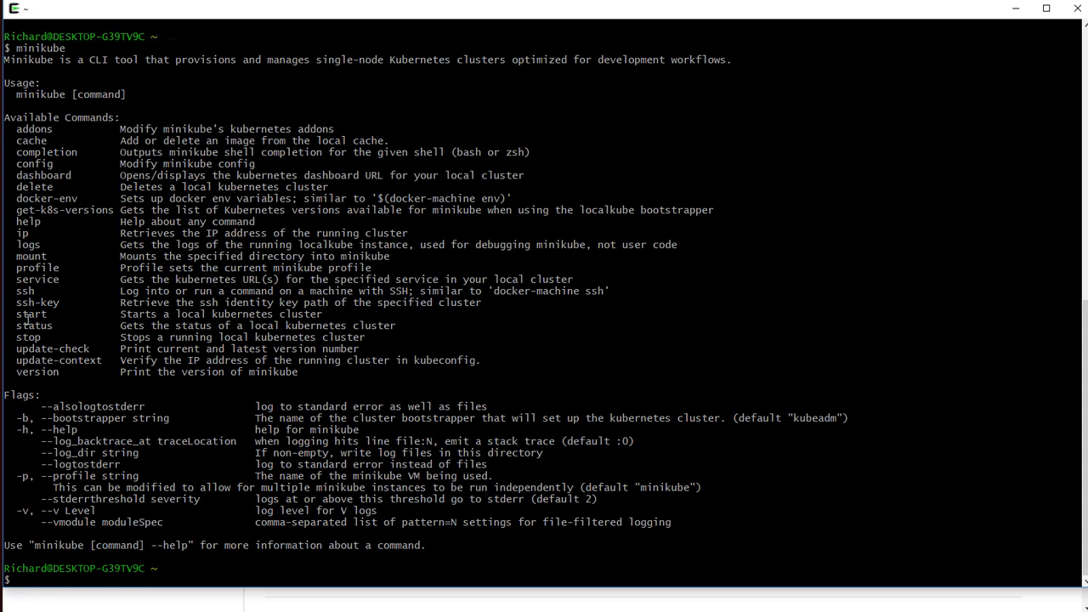
type("minikube start")
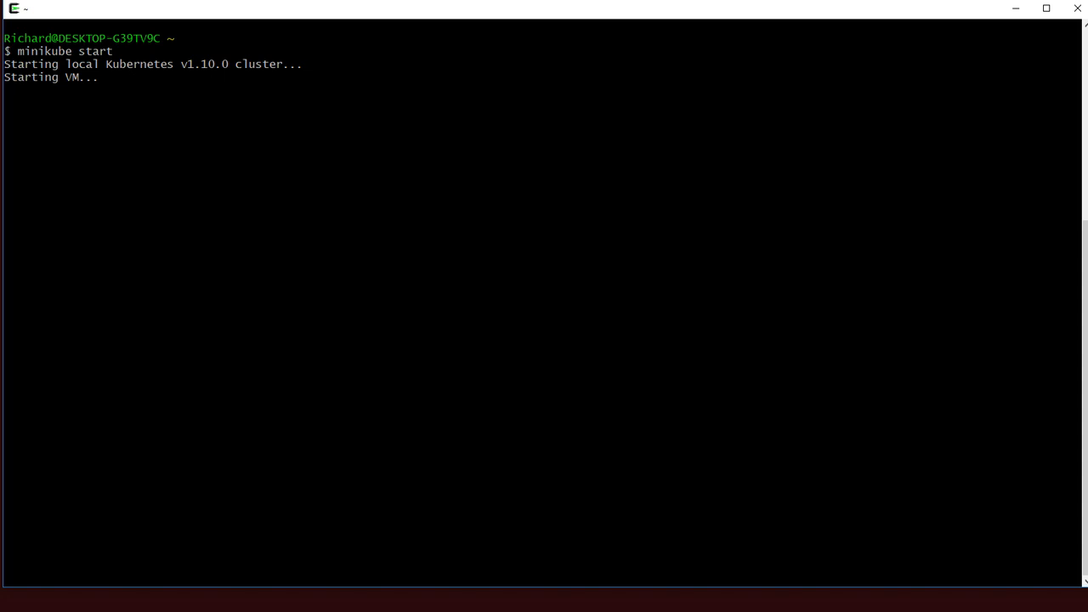